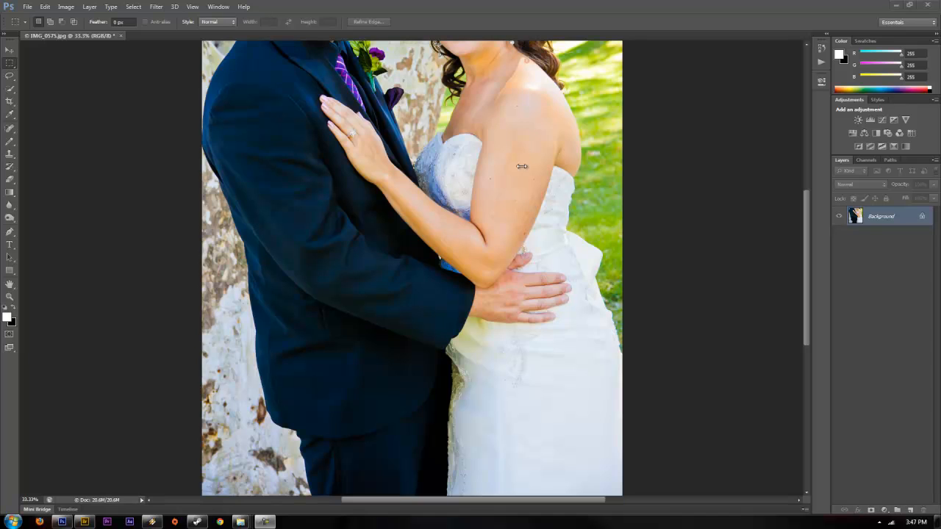
{"action": "mouse_move", "coordinate": [538, 79]}
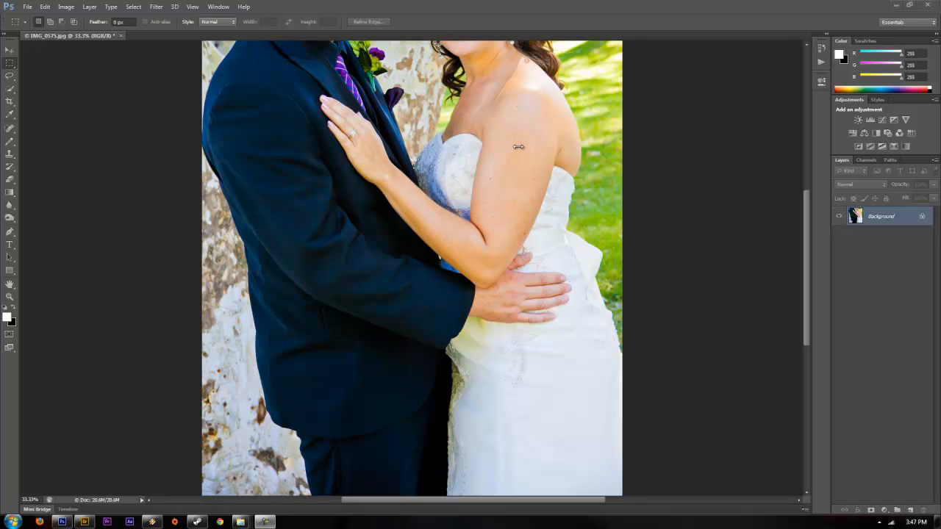
{"action": "mouse_move", "coordinate": [574, 120]}
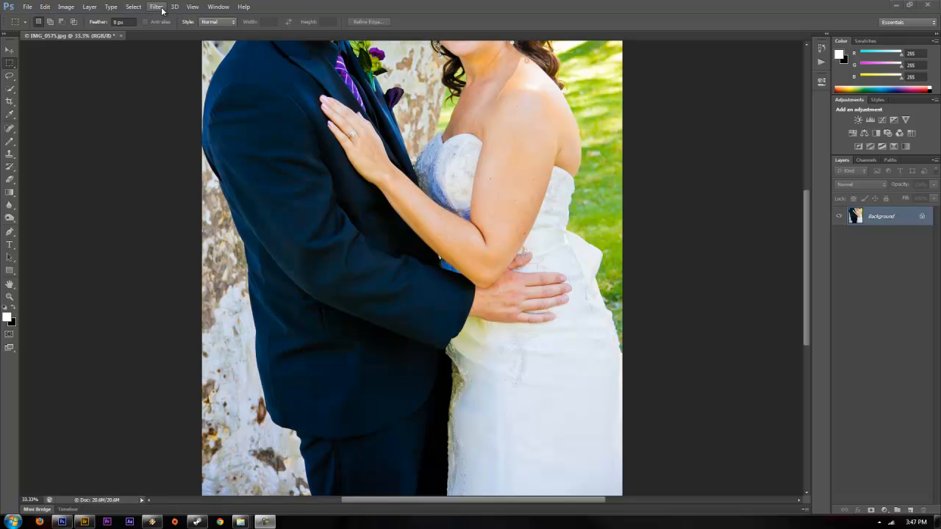
Step: Launch Filter > Liquify on the wedding photo
{"action": "left_click", "coordinate": [156, 6]}
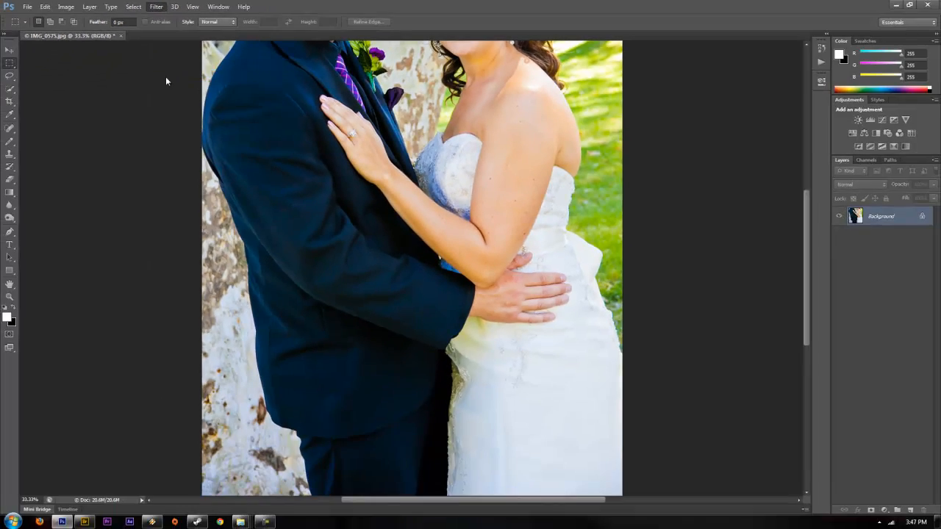
{"action": "left_click", "coordinate": [156, 5]}
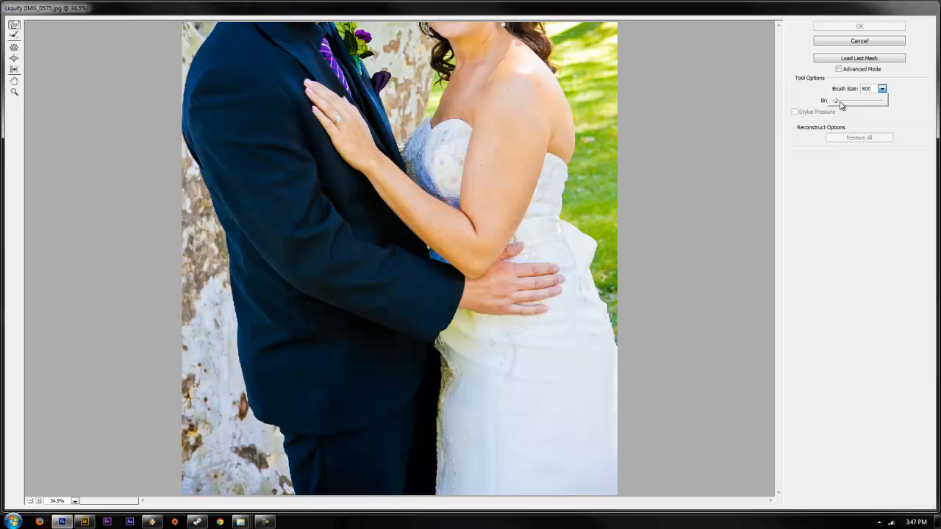
Step: Enlarge the Forward Warp brush to roughly 400 pixels for smoothing the bride's back
{"action": "left_click_drag", "start_coordinate": [855, 100], "coordinate": [835, 100]}
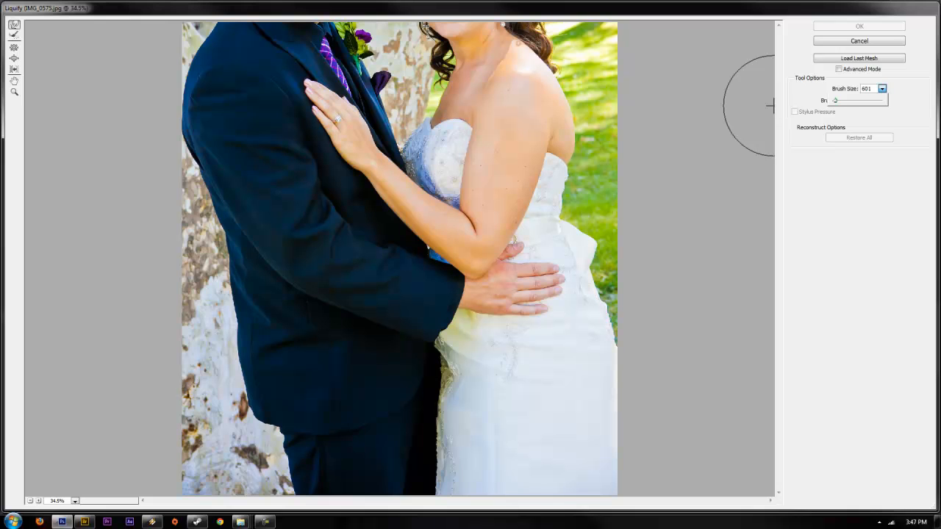
{"action": "mouse_move", "coordinate": [835, 96]}
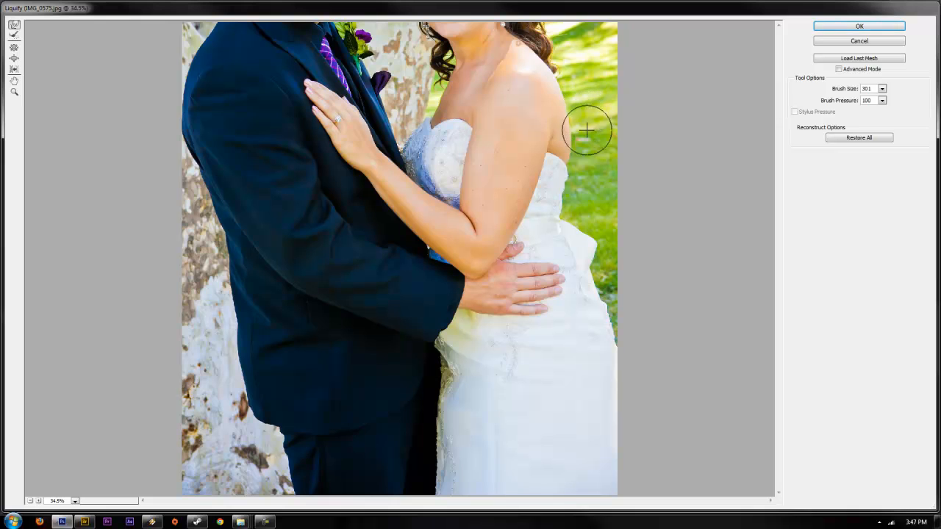
{"action": "mouse_move", "coordinate": [582, 164]}
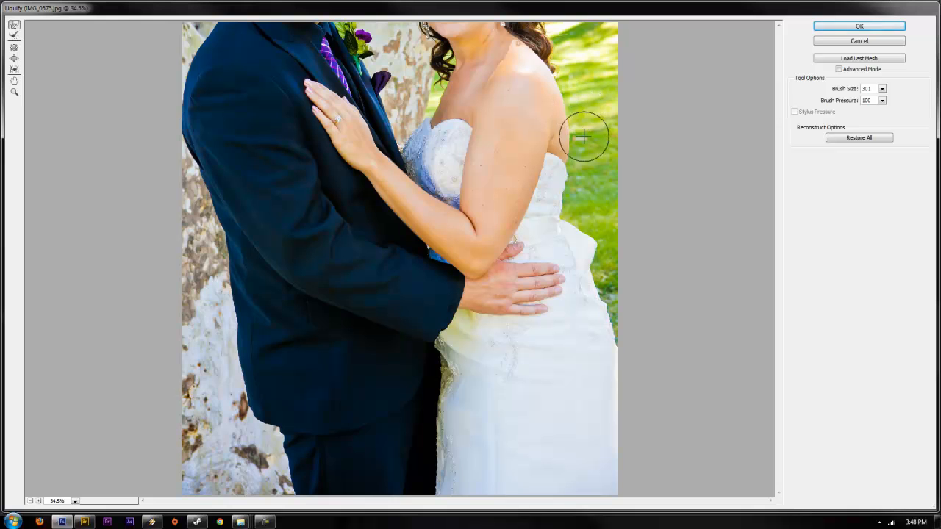
{"action": "mouse_move", "coordinate": [580, 156]}
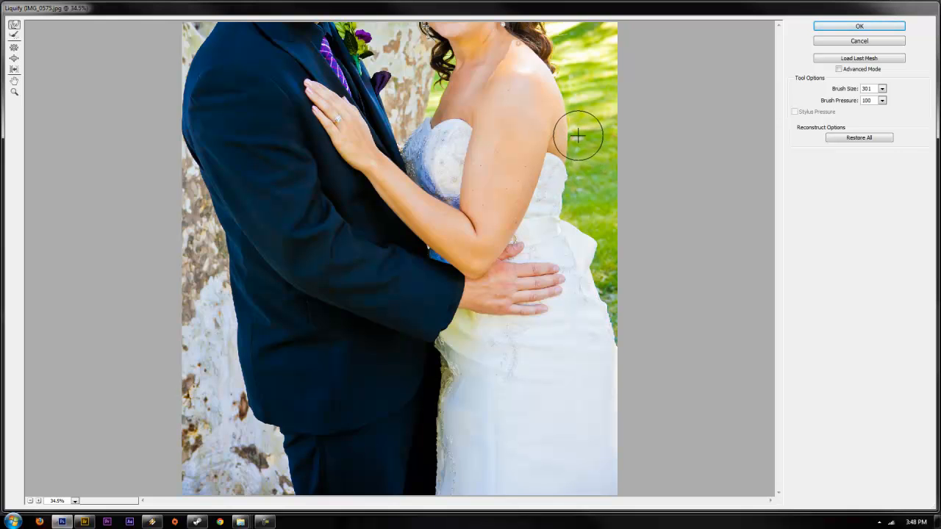
{"action": "mouse_move", "coordinate": [583, 132]}
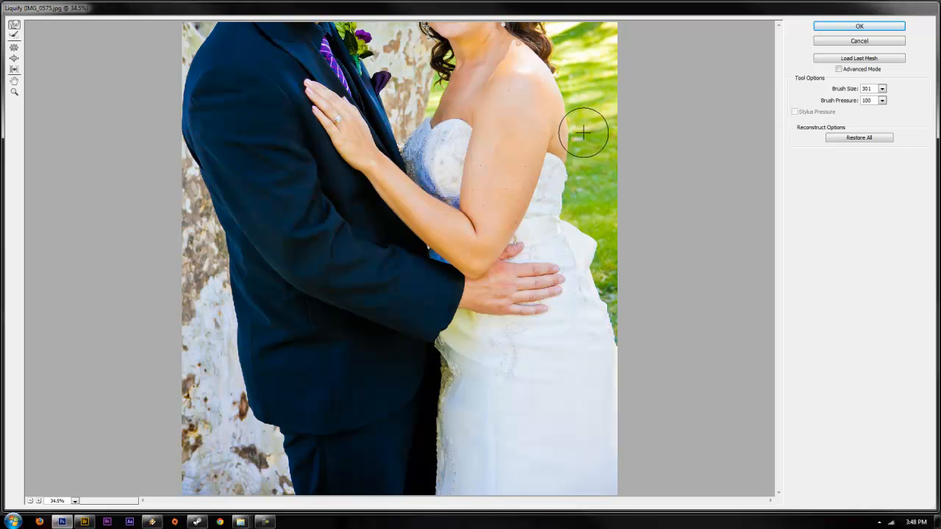
{"action": "mouse_move", "coordinate": [583, 262]}
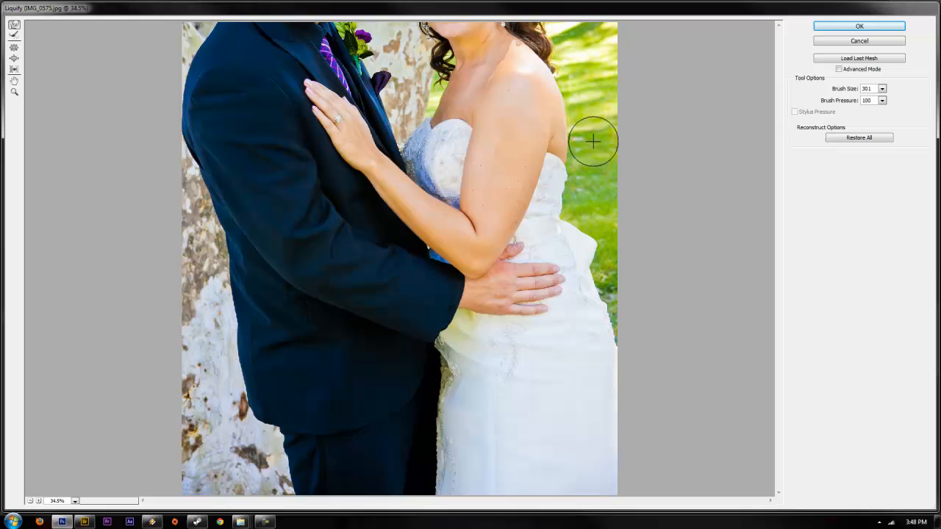
{"action": "mouse_move", "coordinate": [523, 202]}
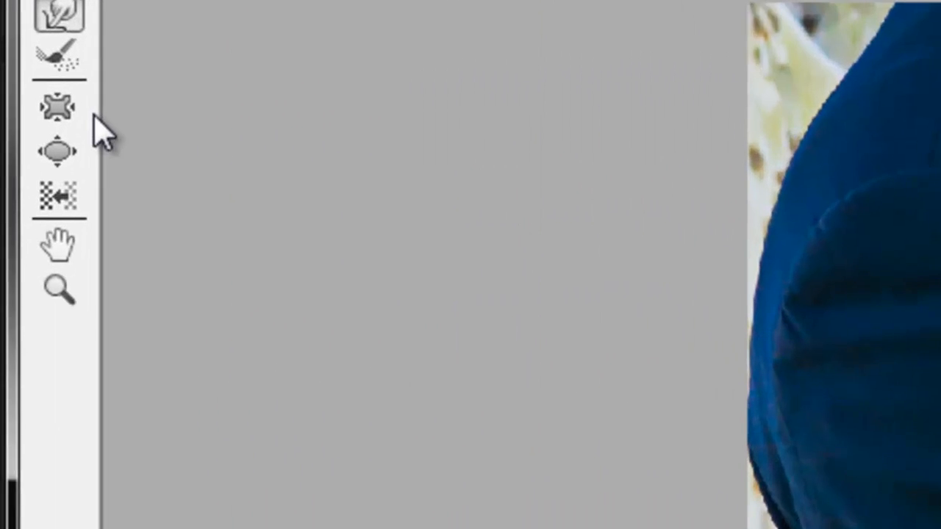
{"action": "mouse_move", "coordinate": [58, 110]}
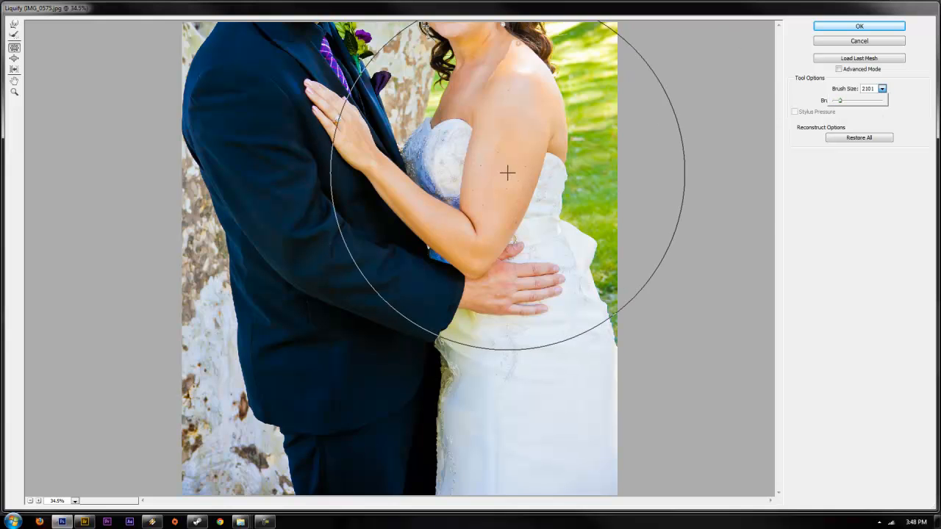
Step: Reduce the Pucker brush from its huge size until it fits the bride's upper arm
{"action": "left_click_drag", "start_coordinate": [839, 100], "coordinate": [836, 100]}
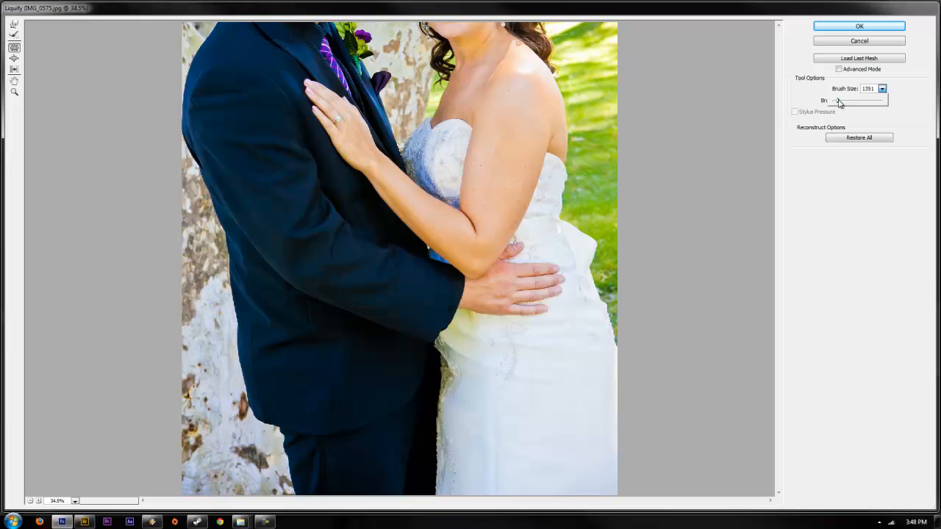
{"action": "left_click_drag", "start_coordinate": [840, 100], "coordinate": [835, 100]}
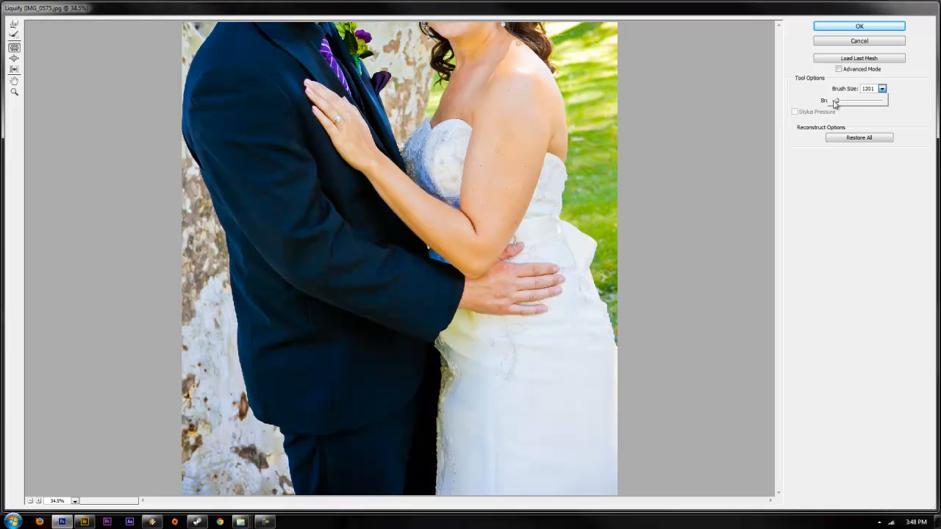
{"action": "left_click_drag", "start_coordinate": [836, 100], "coordinate": [835, 100]}
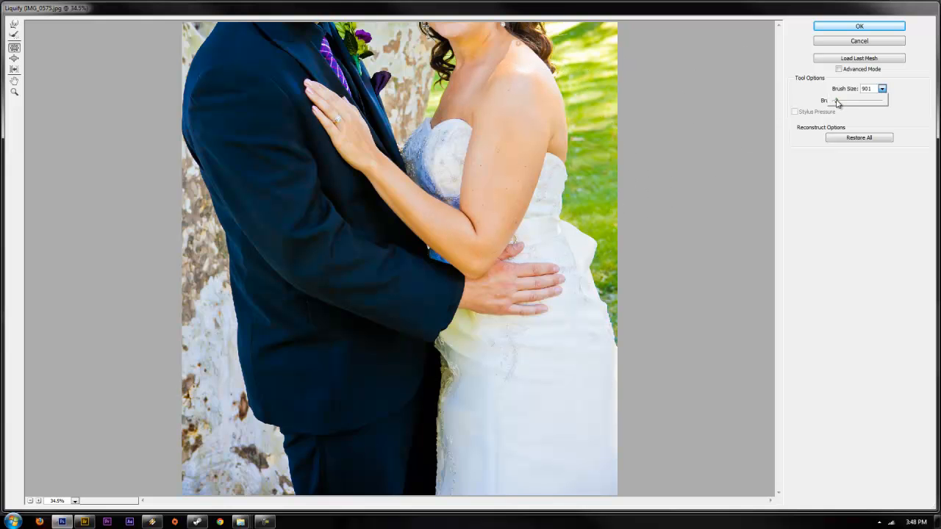
{"action": "mouse_move", "coordinate": [506, 160]}
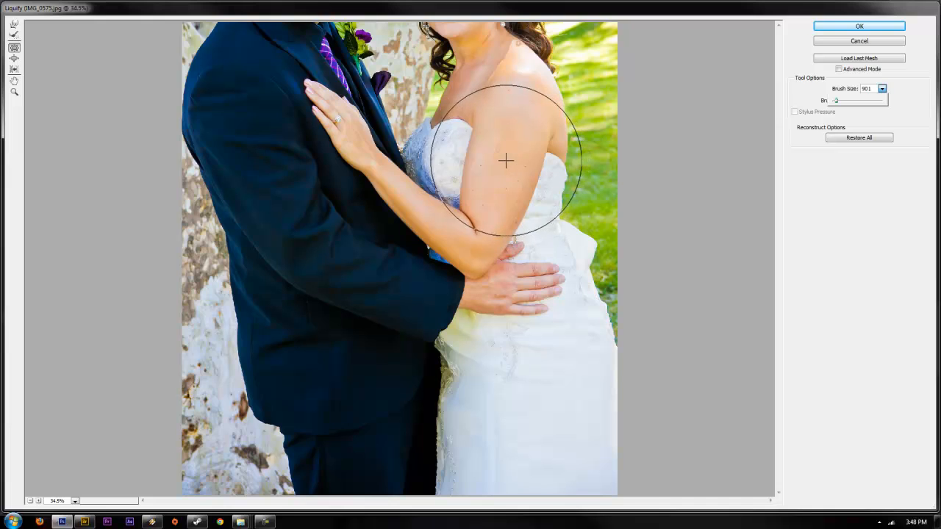
Step: Pucker over the bride's upper arm and then her shoulder to slim them
{"action": "left_click_drag", "start_coordinate": [506, 162], "coordinate": [497, 211]}
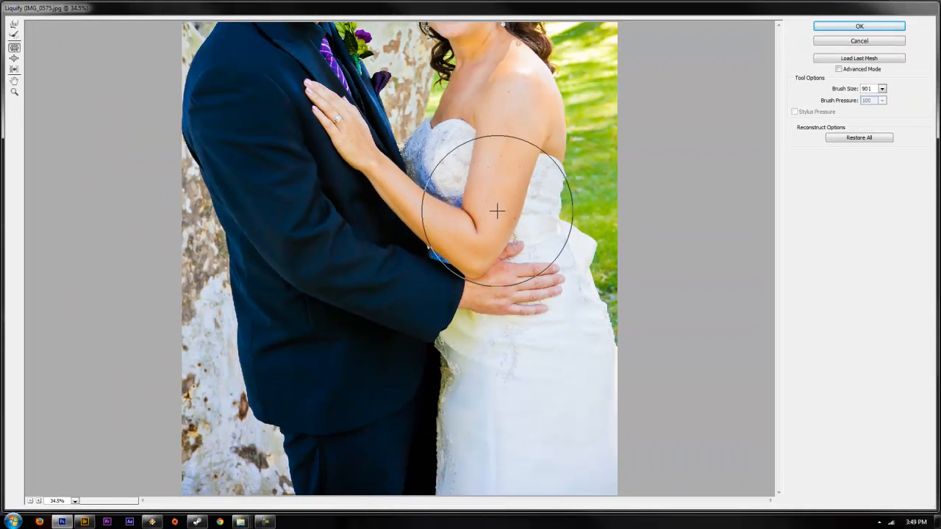
{"action": "left_click_drag", "start_coordinate": [497, 212], "coordinate": [473, 111]}
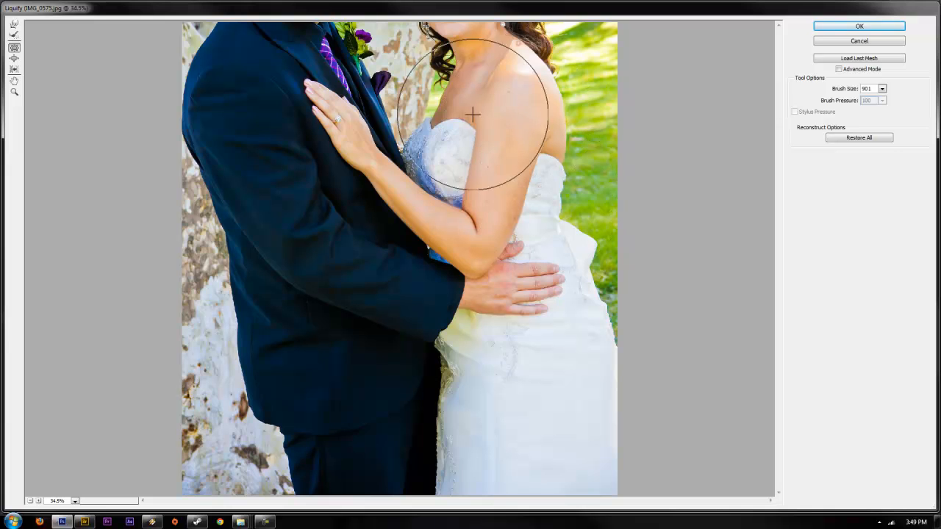
{"action": "mouse_move", "coordinate": [858, 26]}
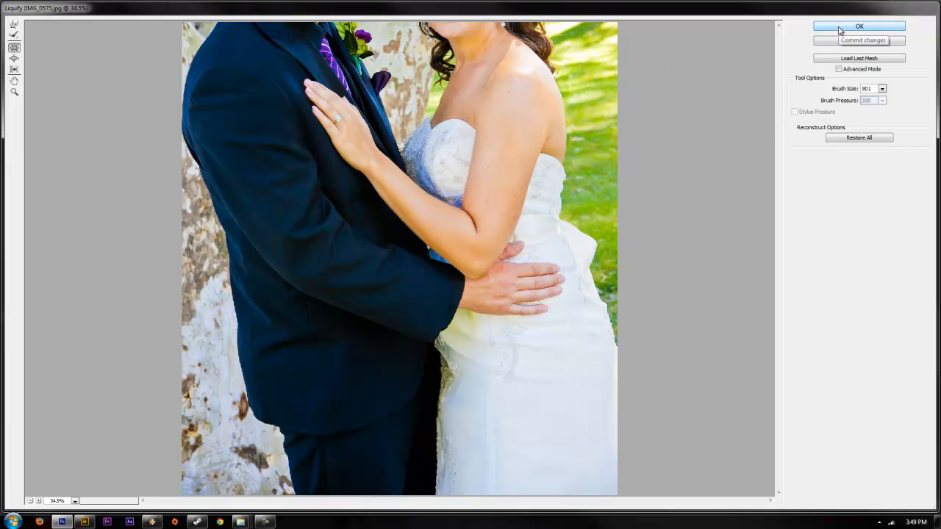
Step: Commit the Liquify edits with OK, returning to the main workspace
{"action": "left_click", "coordinate": [859, 26]}
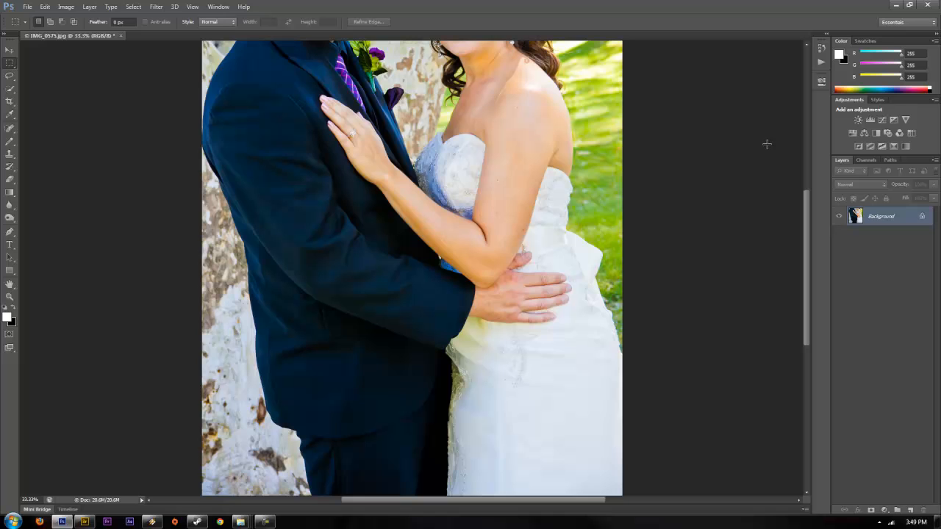
{"action": "mouse_move", "coordinate": [609, 223]}
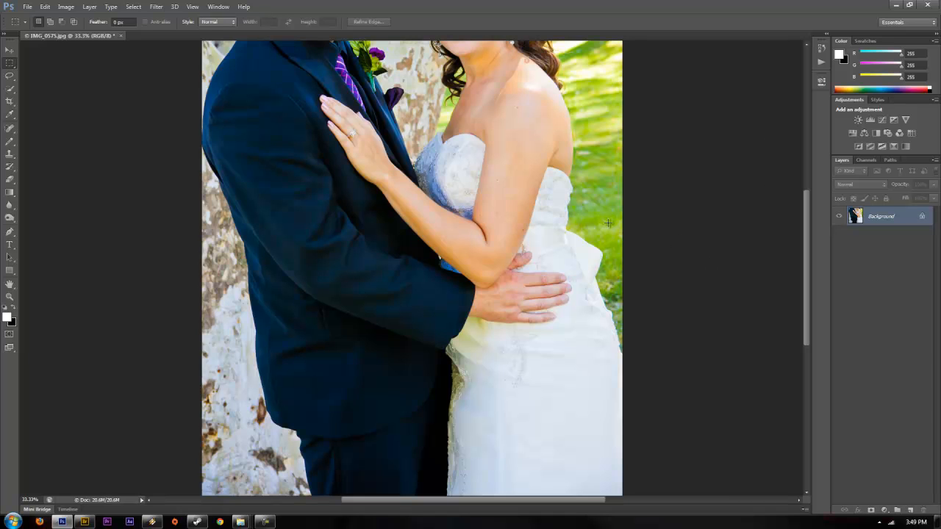
{"action": "mouse_move", "coordinate": [530, 69]}
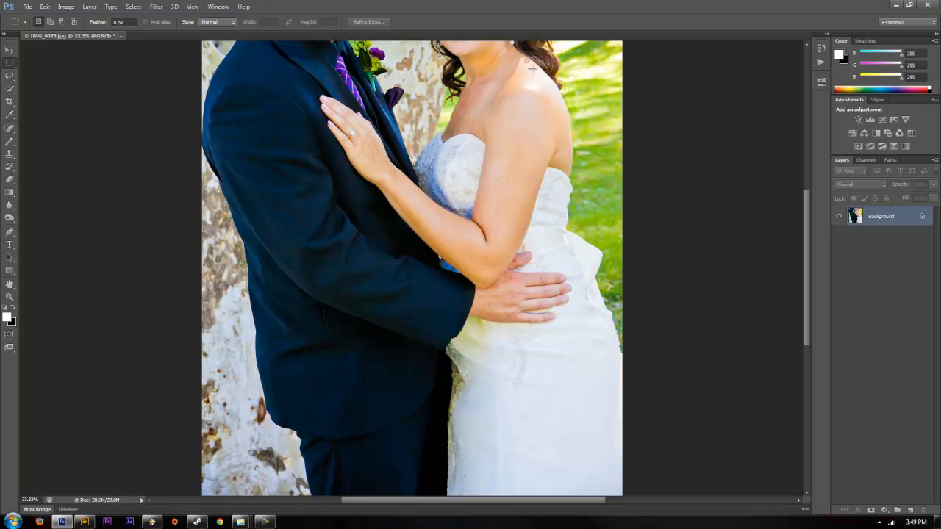